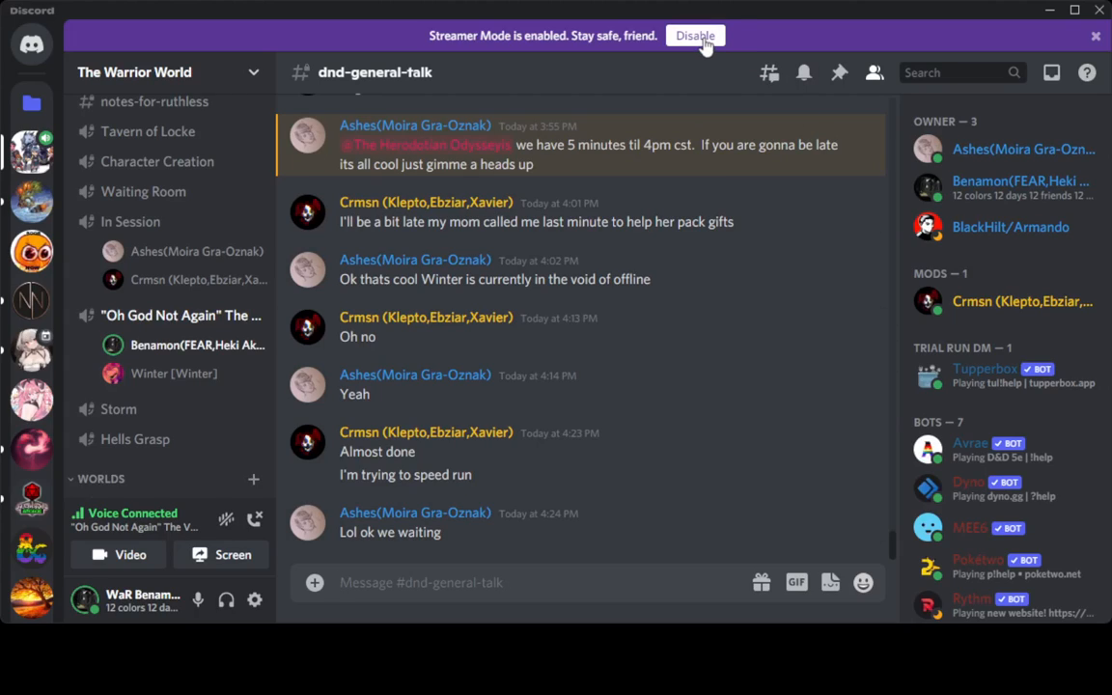
- Disable Streamer Mode from the purple banner above #dnd-general-talk
click(694, 36)
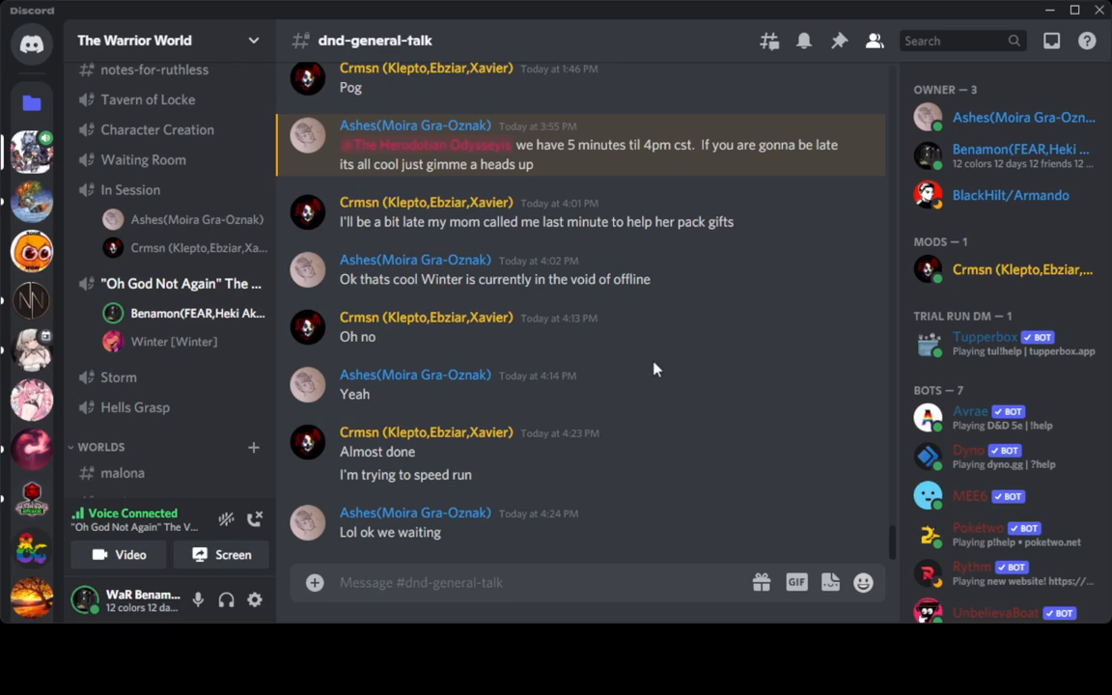
mouse_move(646, 386)
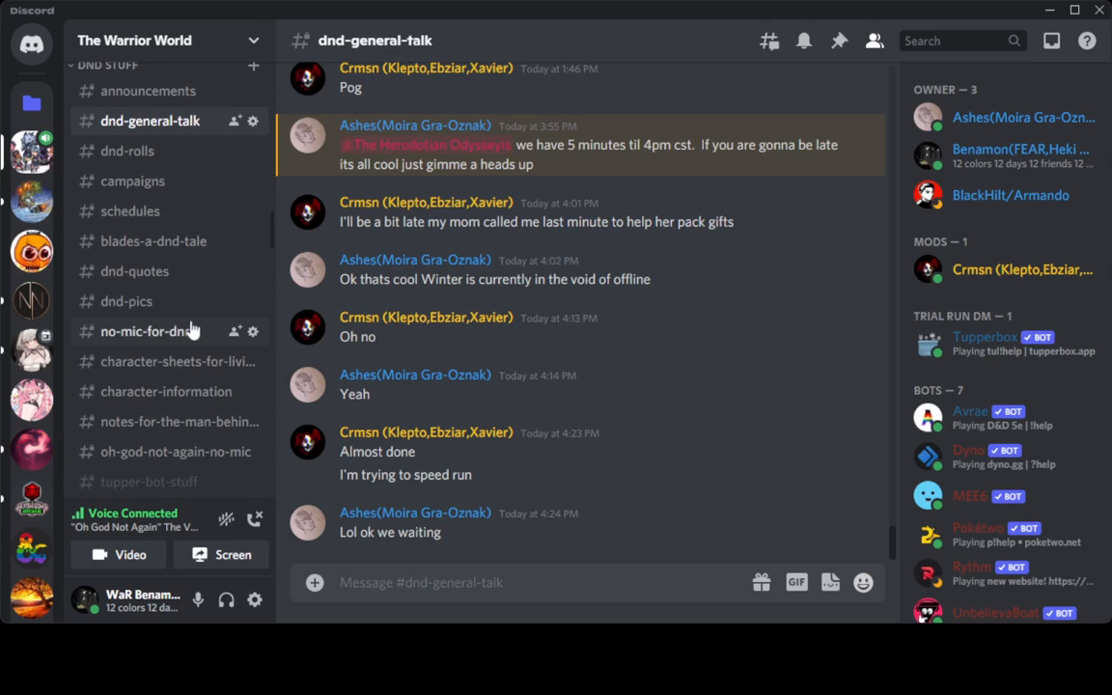
- In #dnd-rolls, have Avrae roll !roll 1d6 and !roll 9+6
click(128, 150)
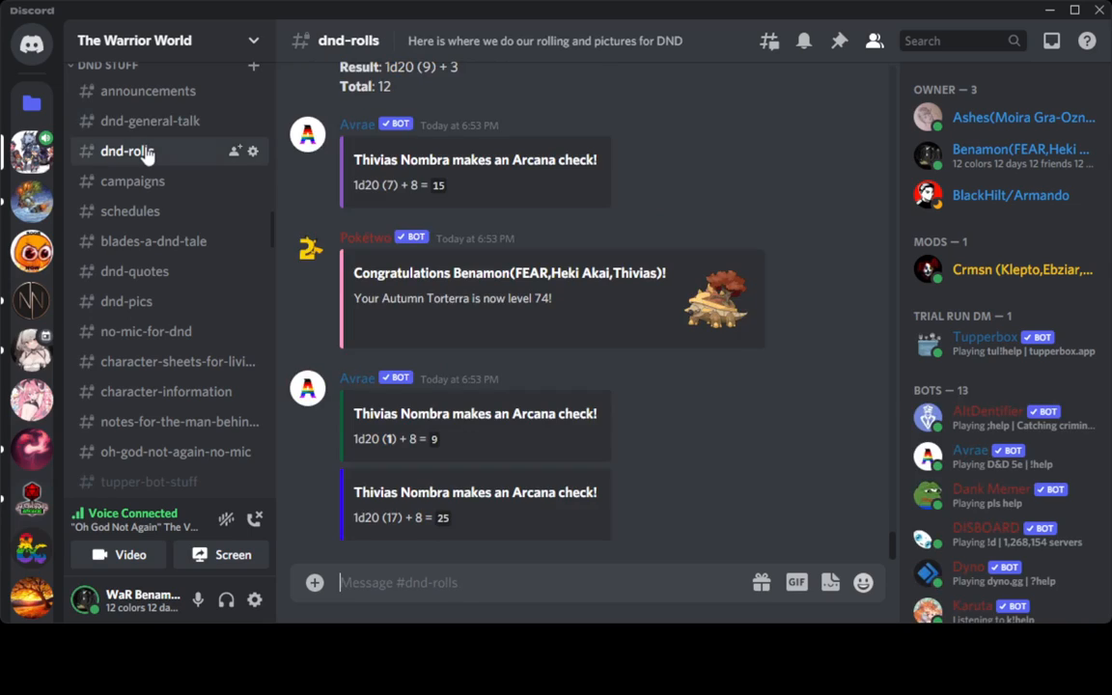
text(!ro)
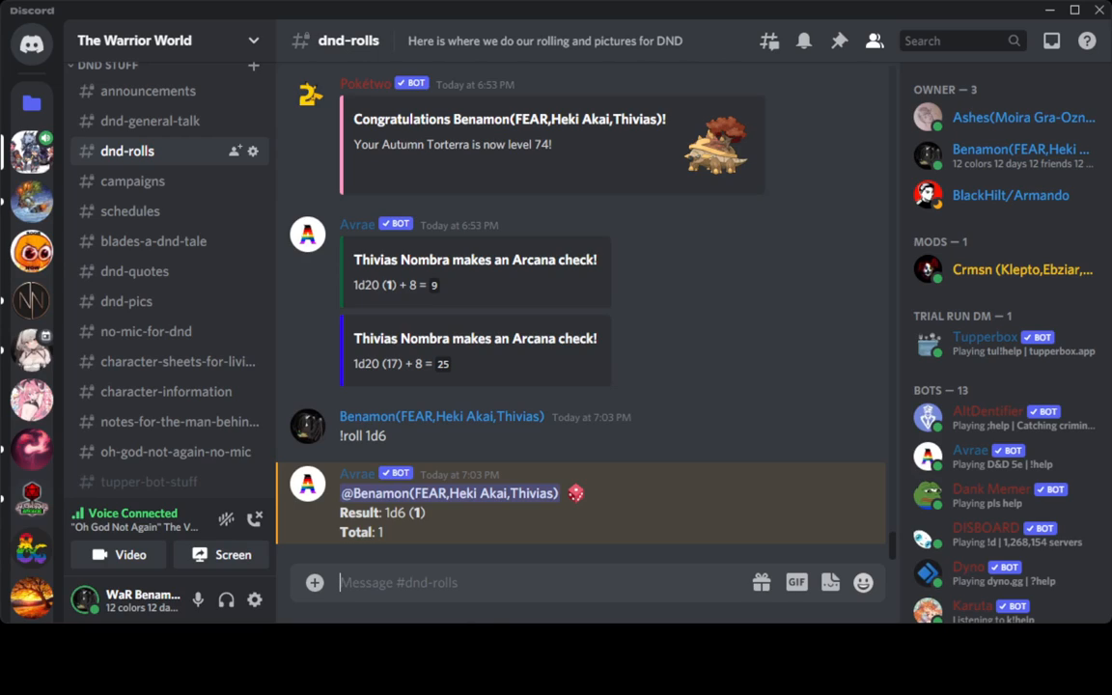
text(!roll)
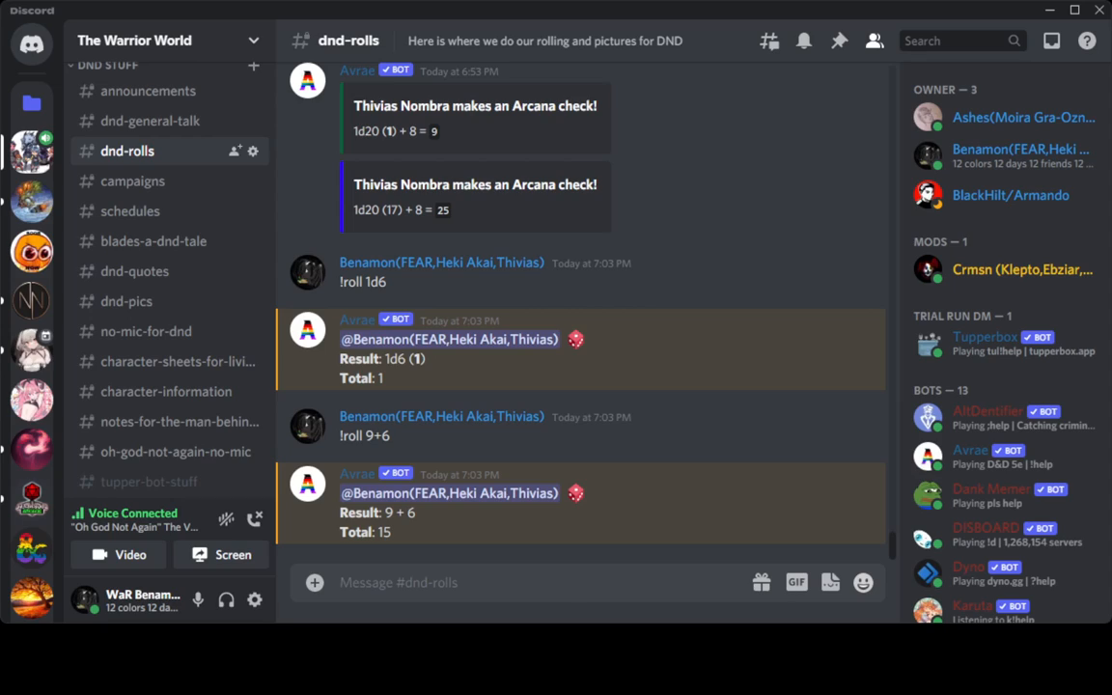
text(!u)
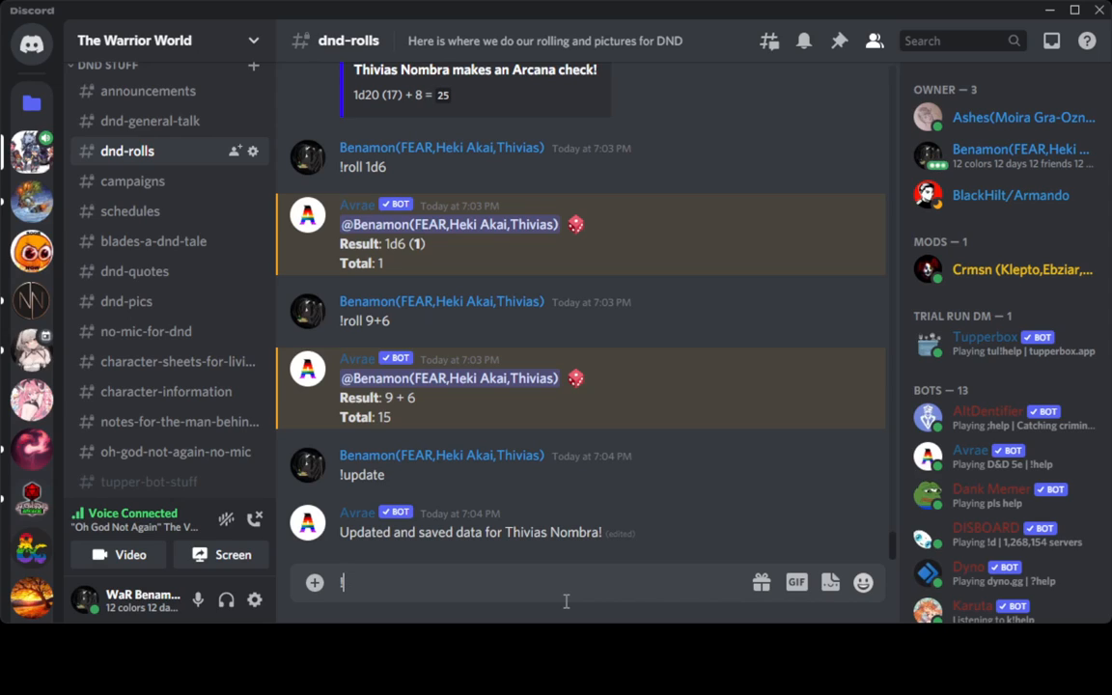
text(!sb)
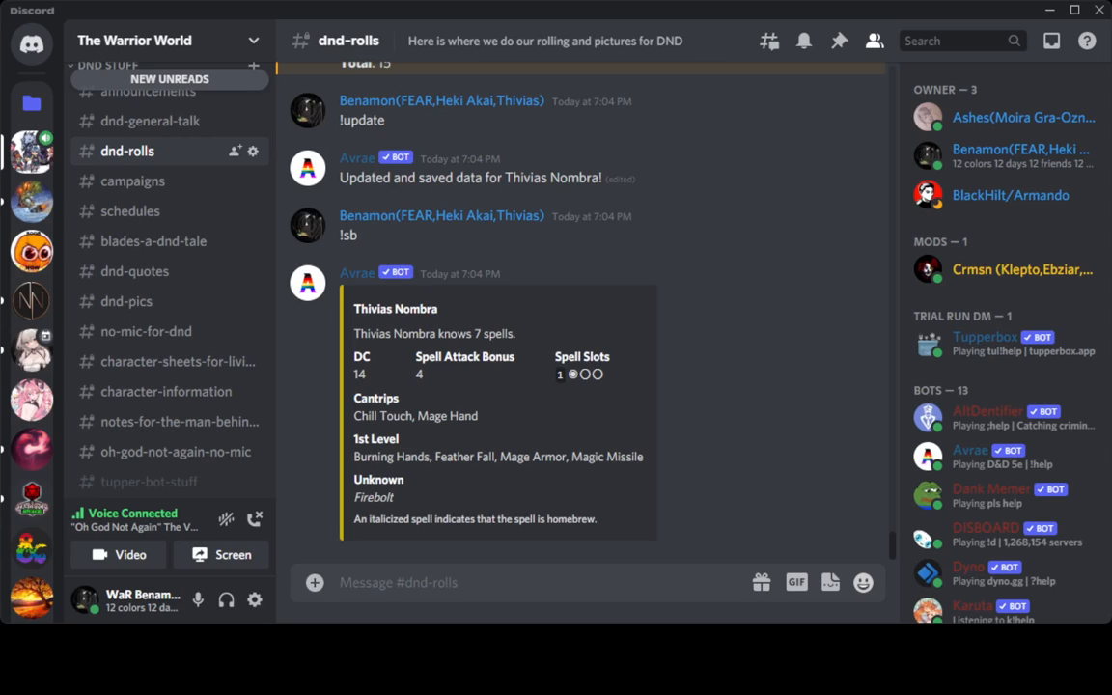
mouse_move(740, 480)
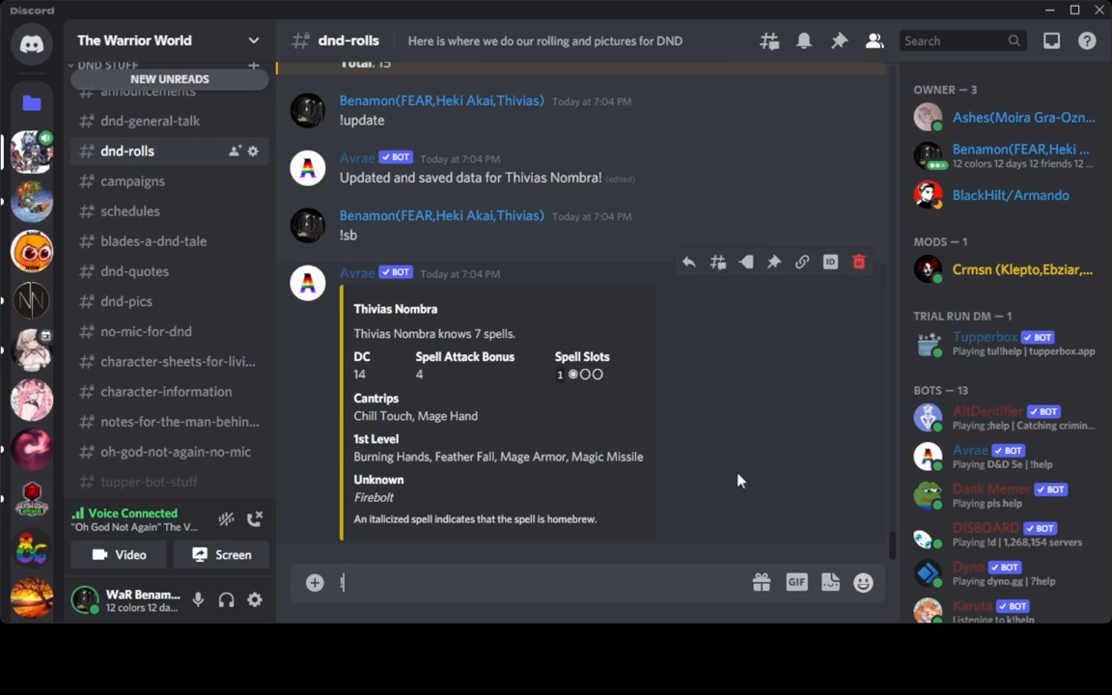
text(!updat)
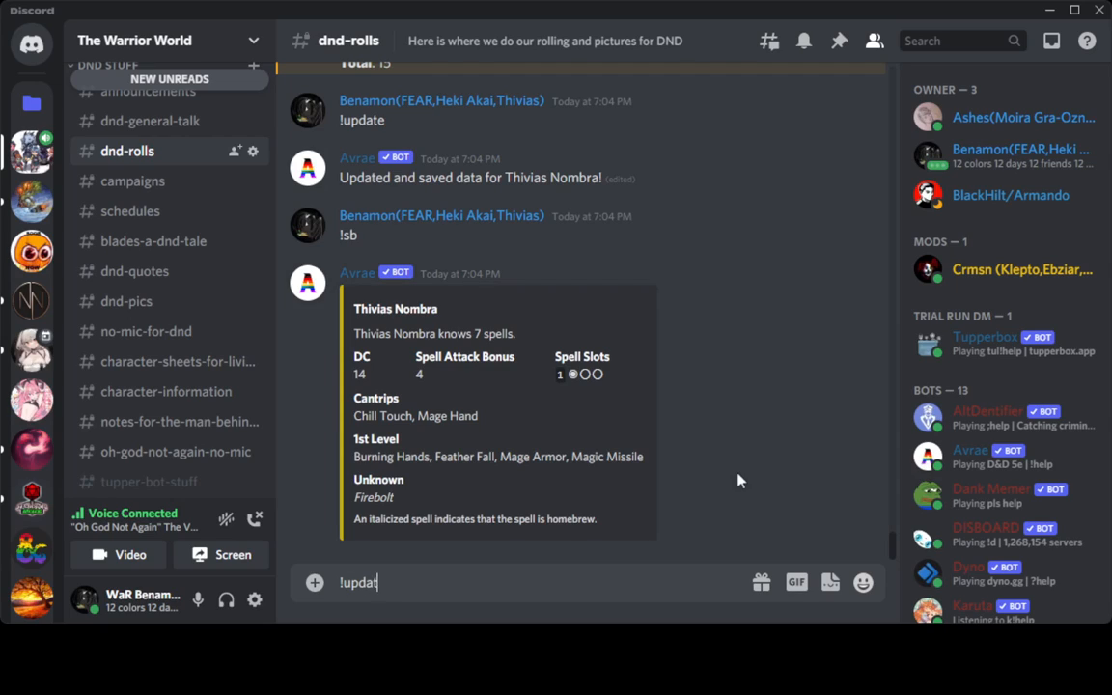
key(enter)
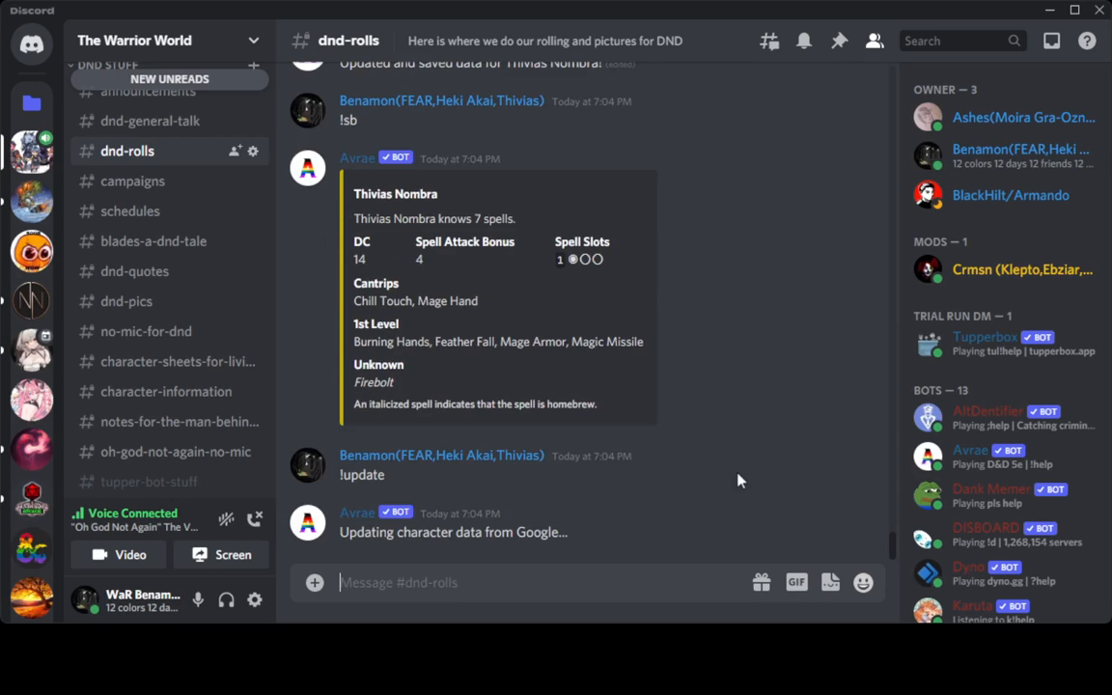
text(!s)
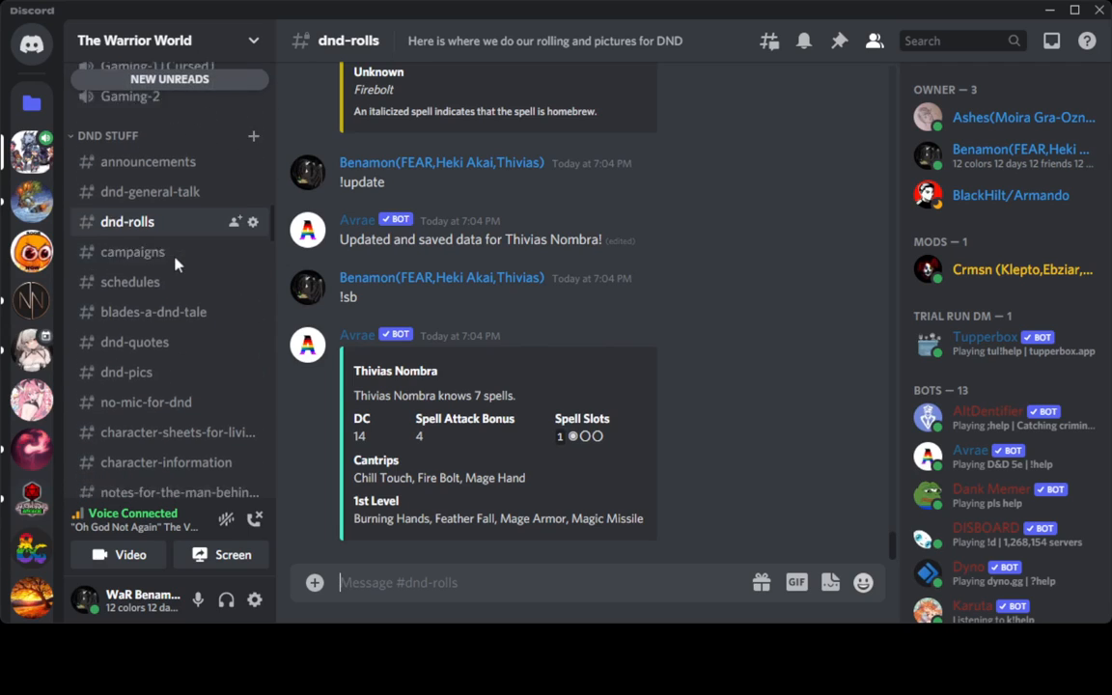
scroll(down, 3)
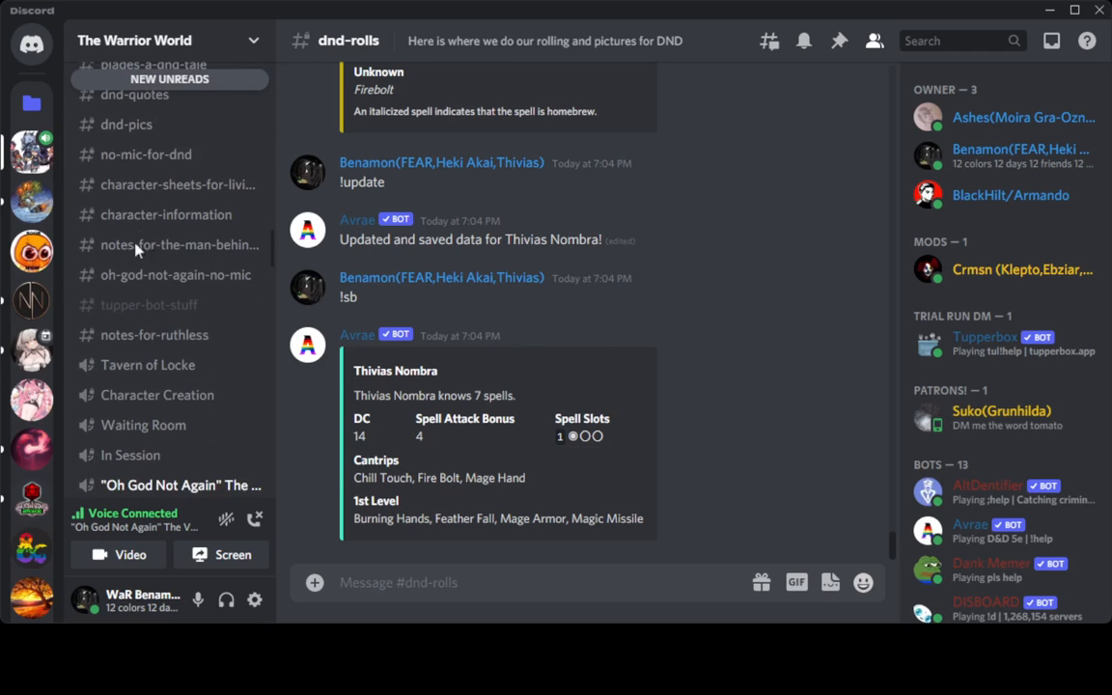
- Browse #dnd-pics artwork such as Heki's redraw and the ore images
click(127, 124)
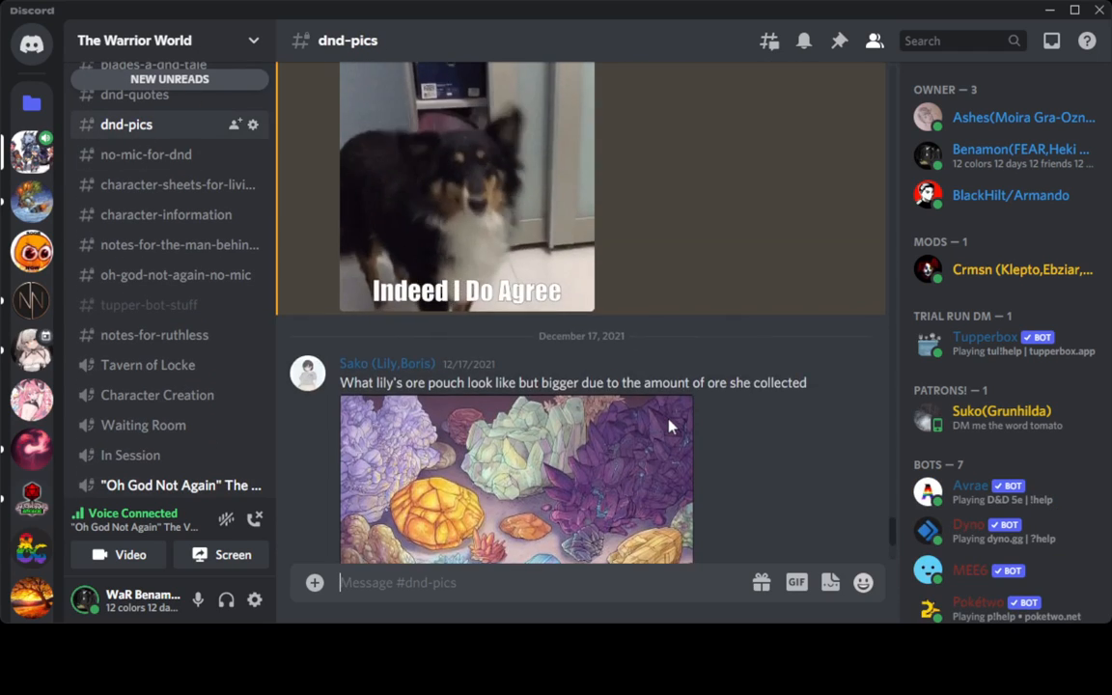
click(515, 479)
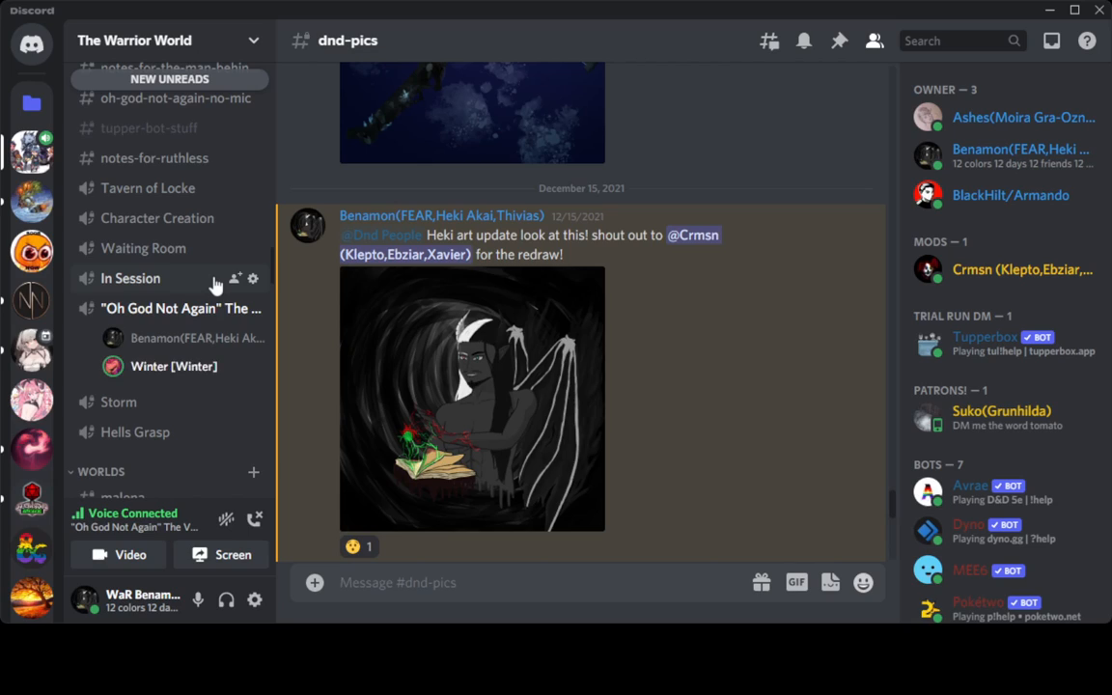
mouse_move(75, 601)
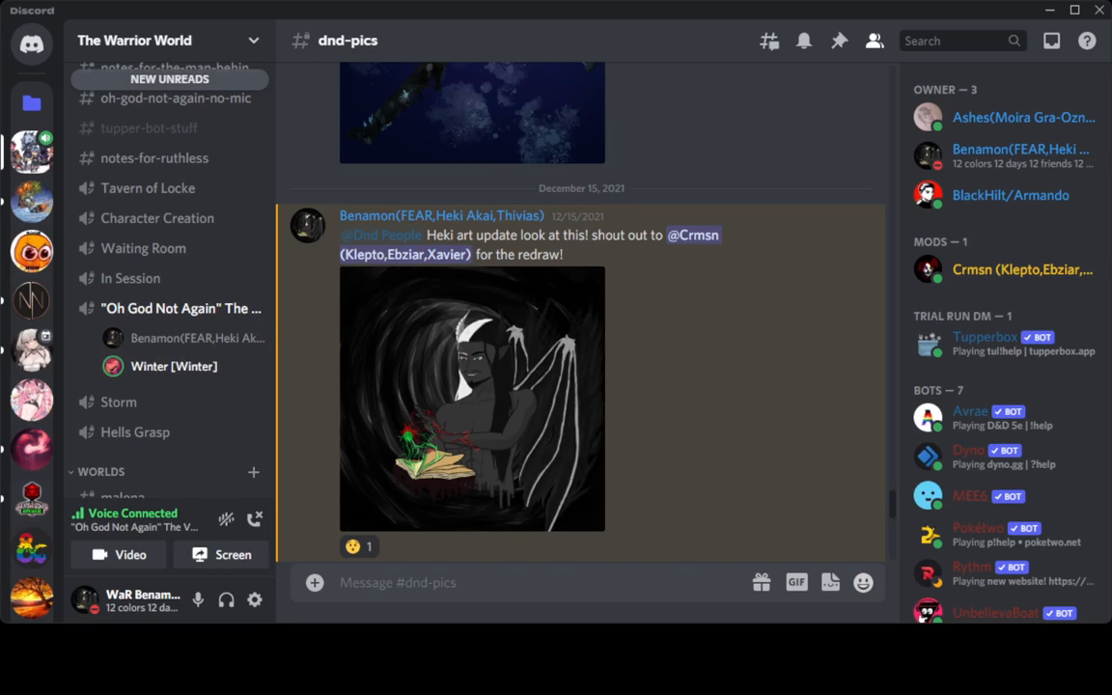
mouse_move(863, 370)
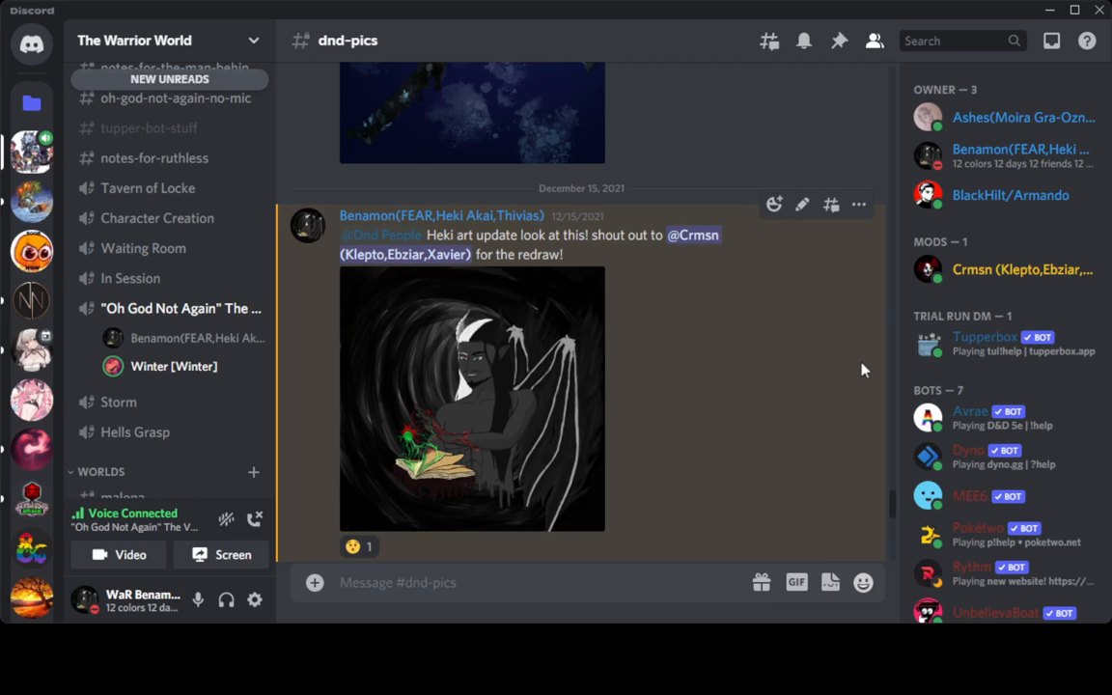
scroll(down, 3)
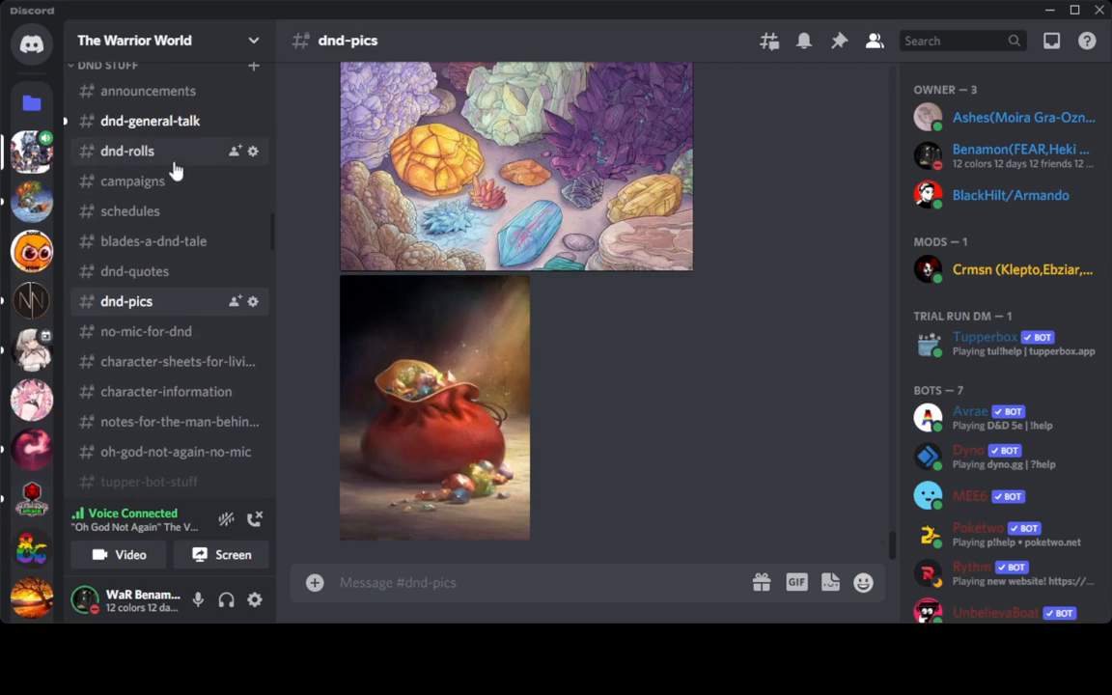
- Back in #dnd-rolls, open The Warrior World server's context menu
click(127, 150)
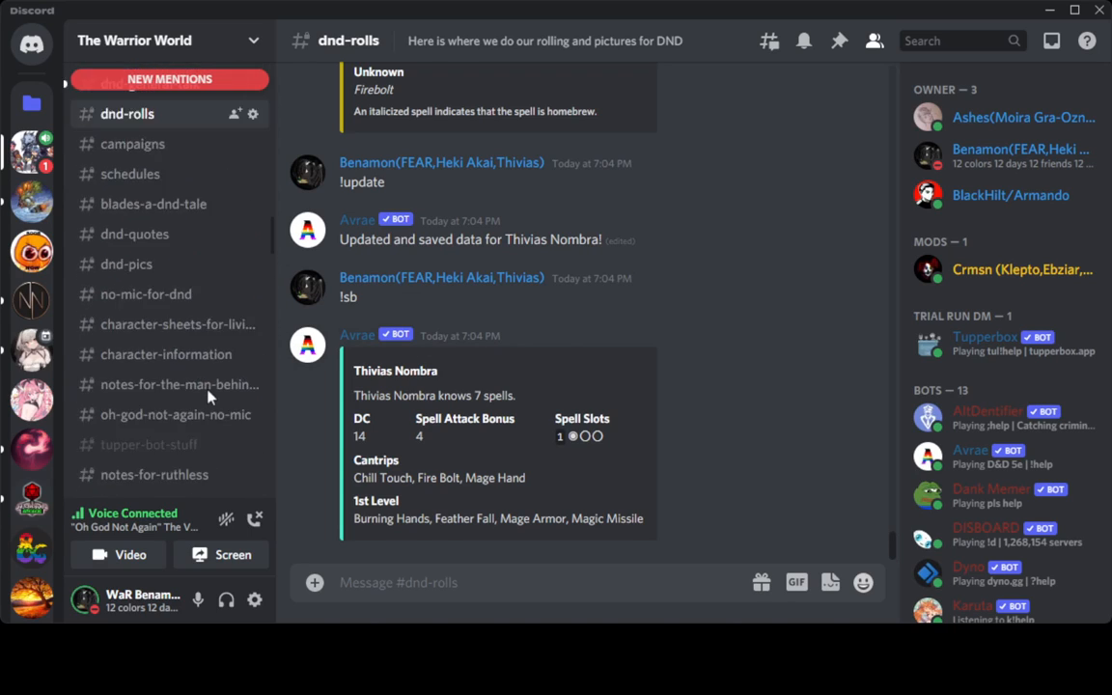
scroll(down, 3)
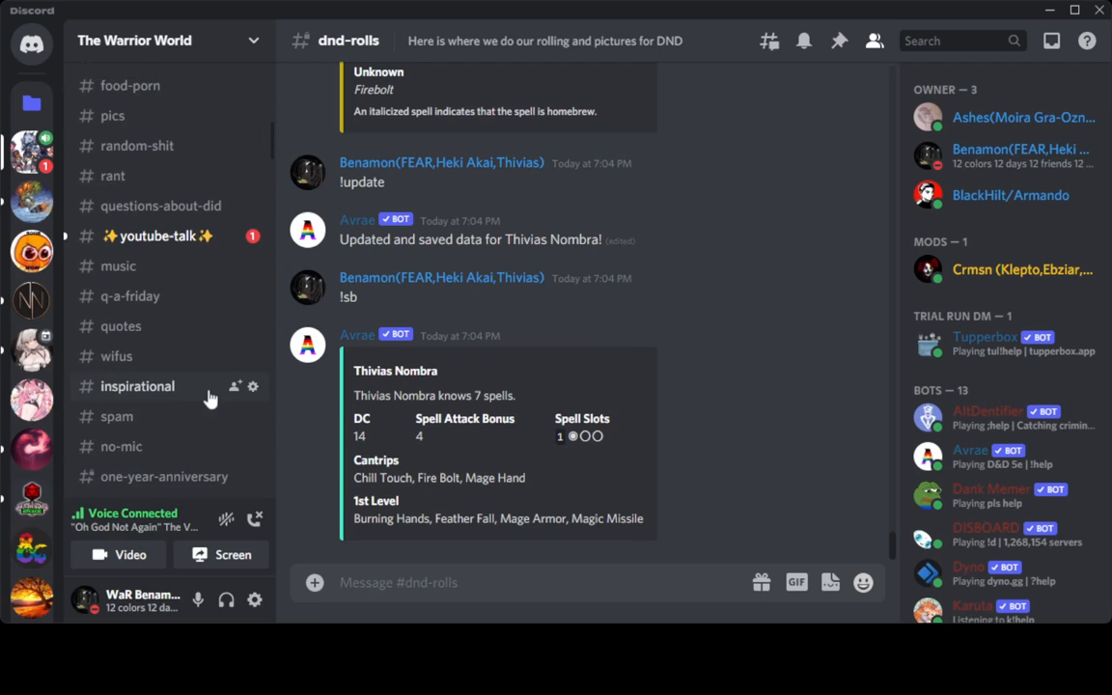
scroll(down, 3)
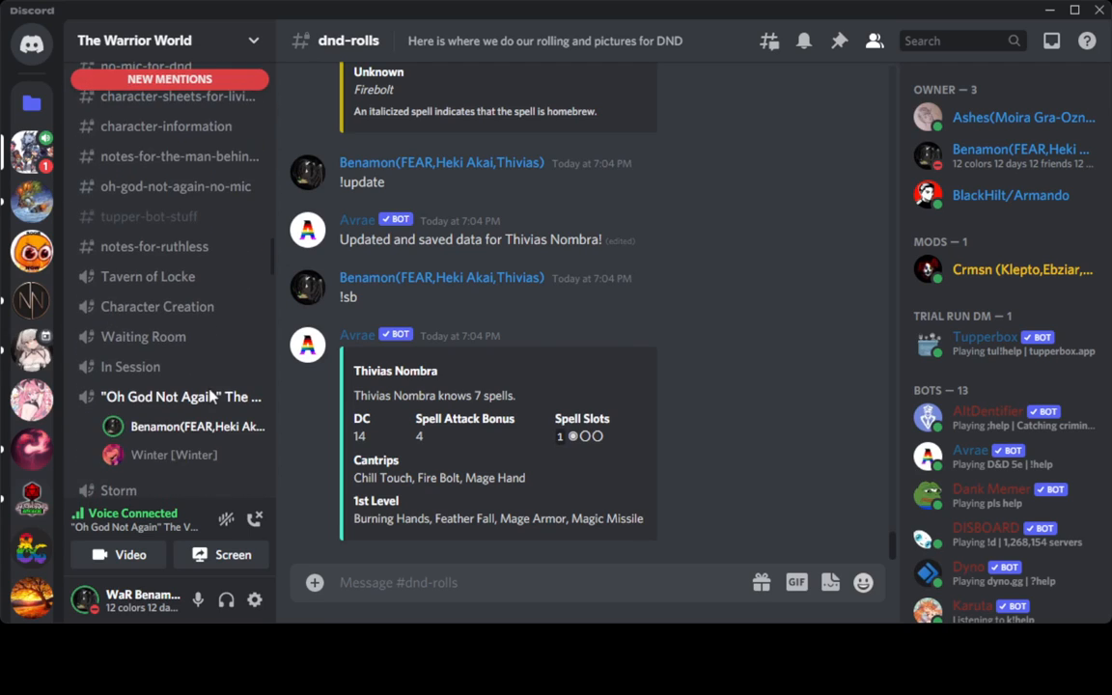
right_click(135, 40)
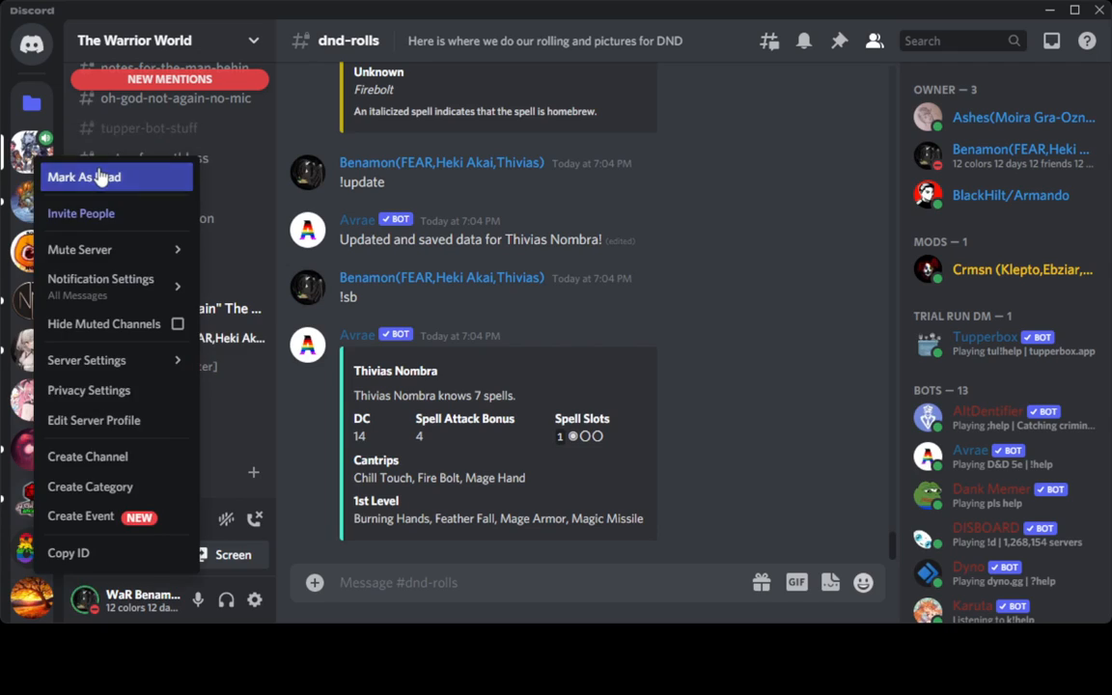